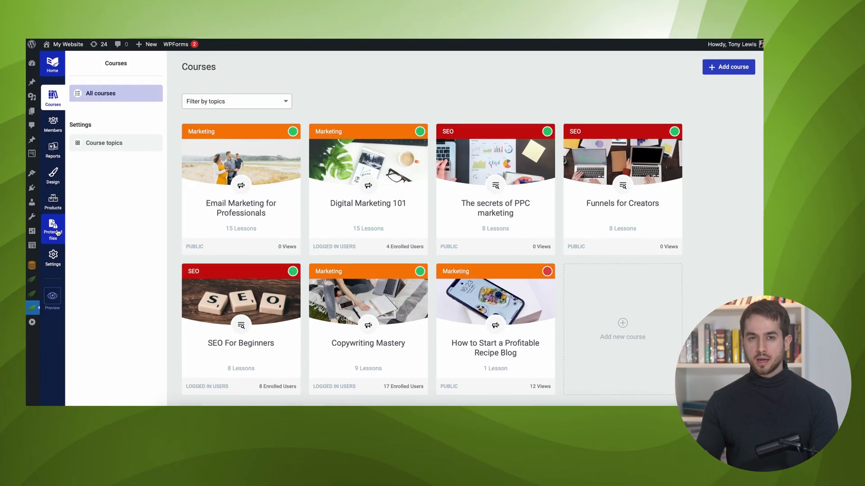
# Go to the Protected files area, which lists Workbook.pdf.
pyautogui.click(52, 228)
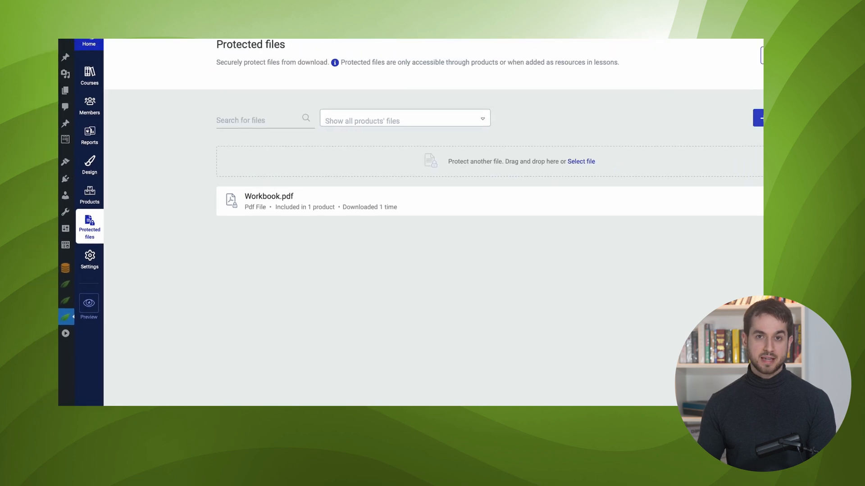
# Start a new protected file, uploading the workbook PDF and titling it Tony's Playbook.
pyautogui.click(757, 117)
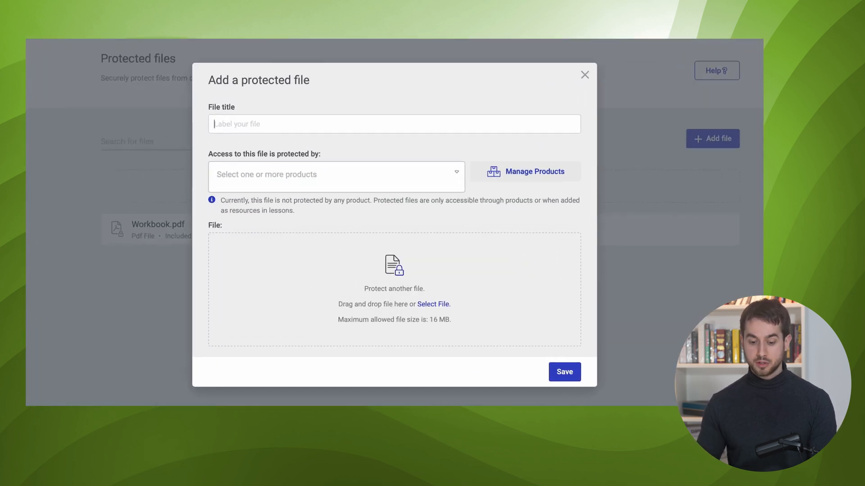
pyautogui.click(433, 303)
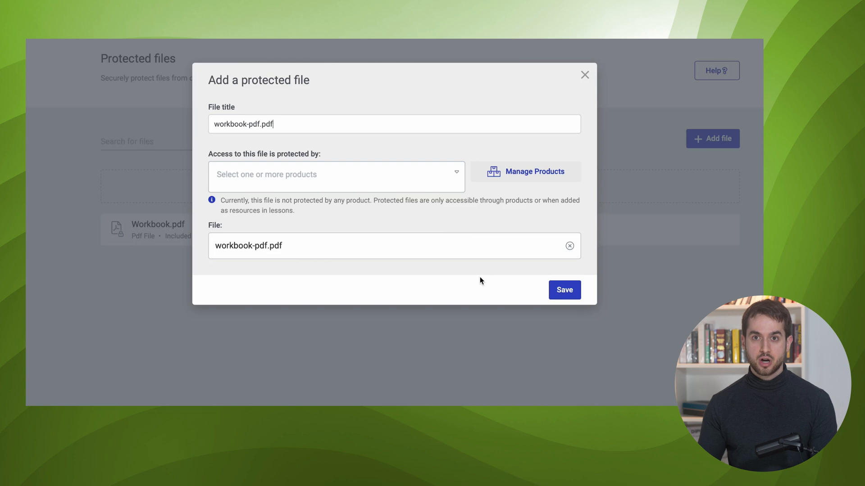
pyautogui.write("Tony's Playbook")
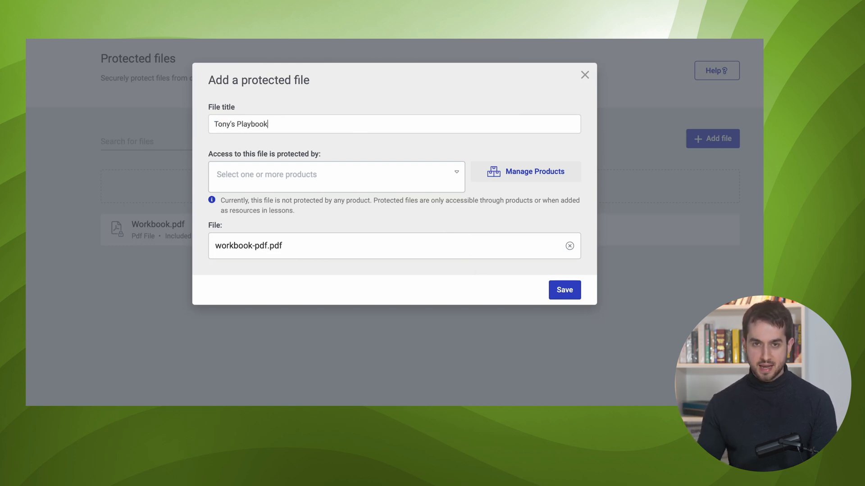
# Grant access through Digital Marketing 101 and Another Product, then save the file.
pyautogui.click(336, 174)
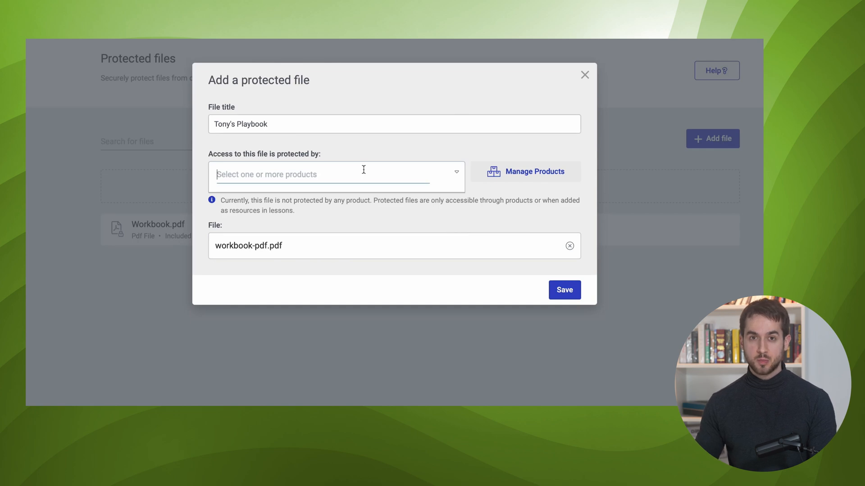
pyautogui.click(336, 173)
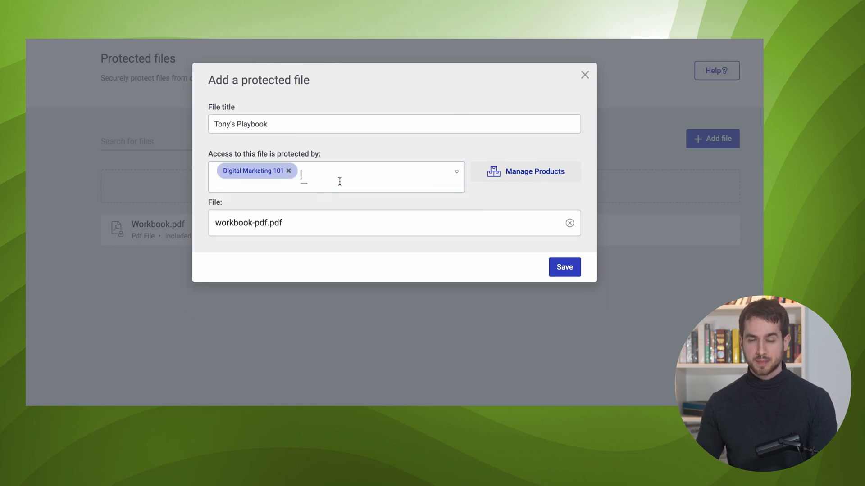
pyautogui.write('an')
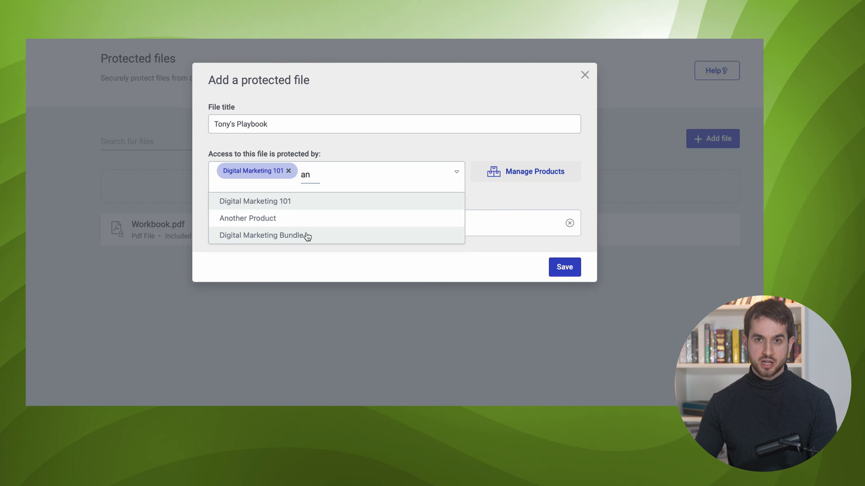
pyautogui.click(248, 218)
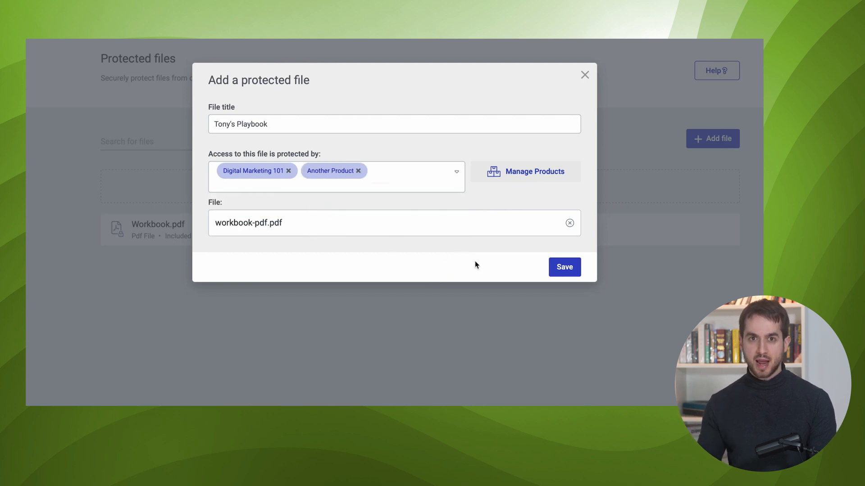
pyautogui.click(564, 266)
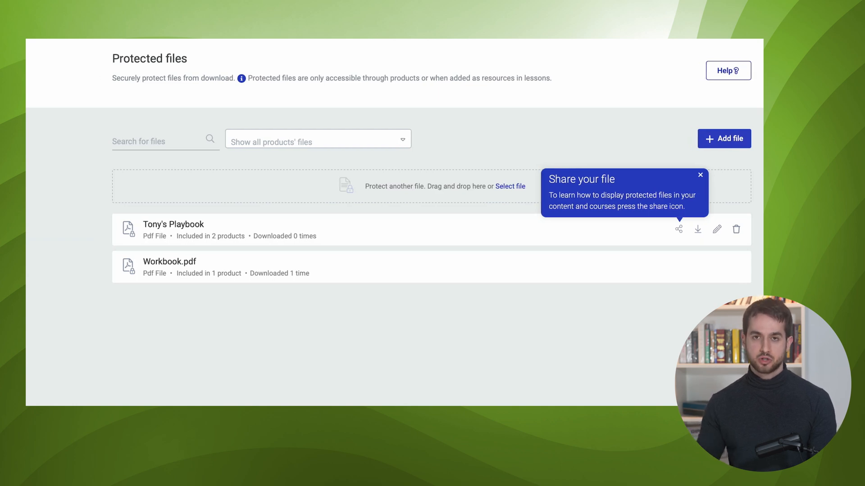
# Go to the Products & Membership list.
pyautogui.click(41, 198)
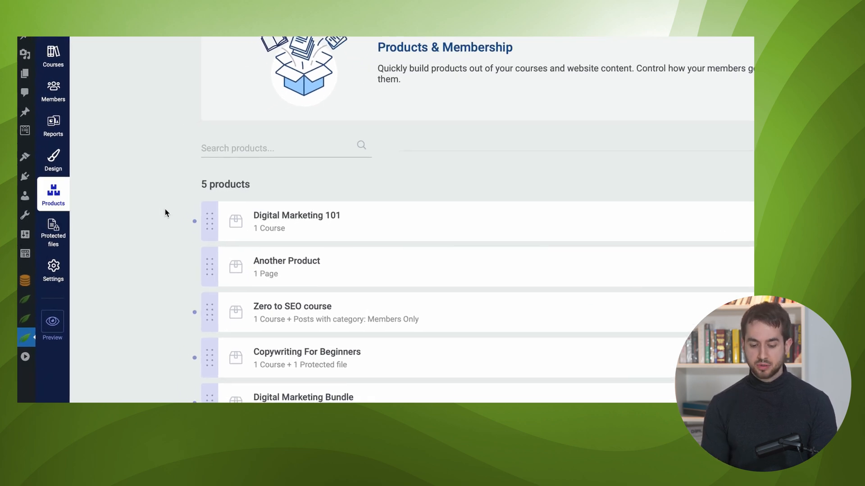
pyautogui.moveTo(185, 215)
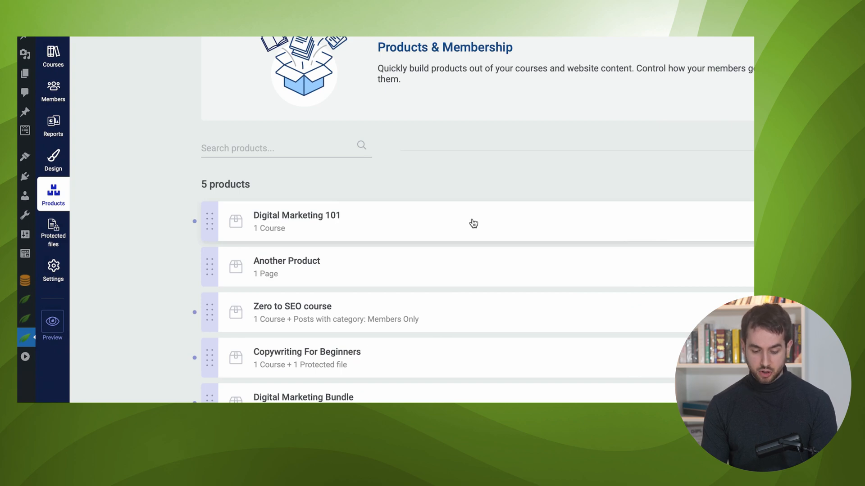
# Edit Digital Marketing 101's not-yet-purchased access restriction rule.
pyautogui.click(296, 221)
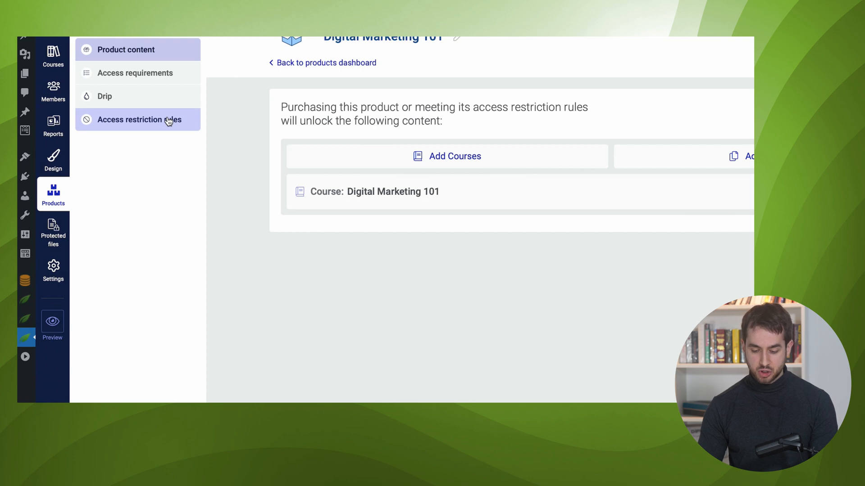
pyautogui.click(138, 120)
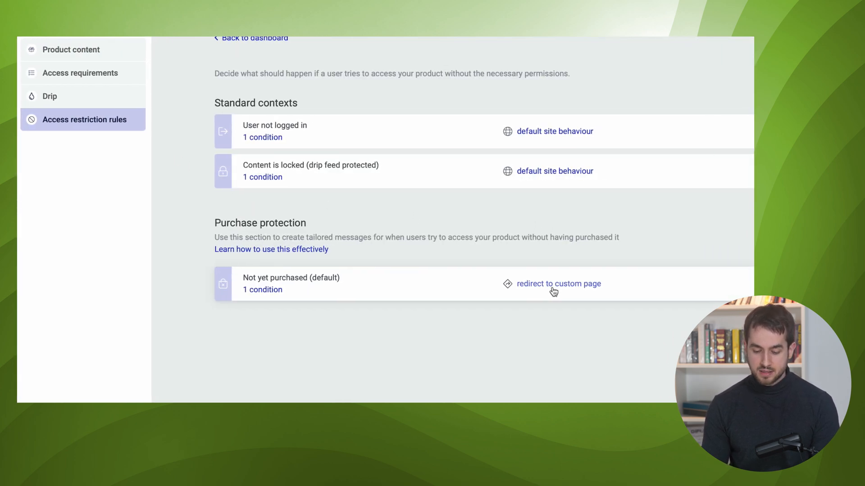
pyautogui.click(558, 284)
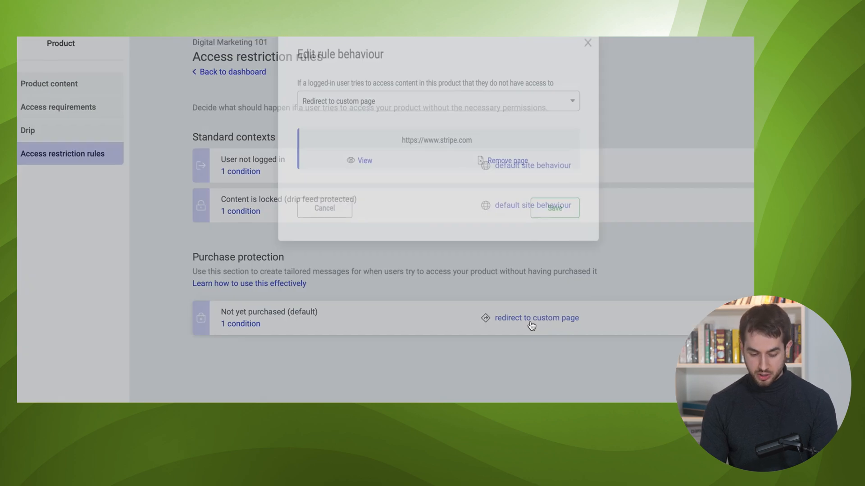
# Set non-buyers to see custom content and edit that page in Thrive Architect.
pyautogui.click(418, 127)
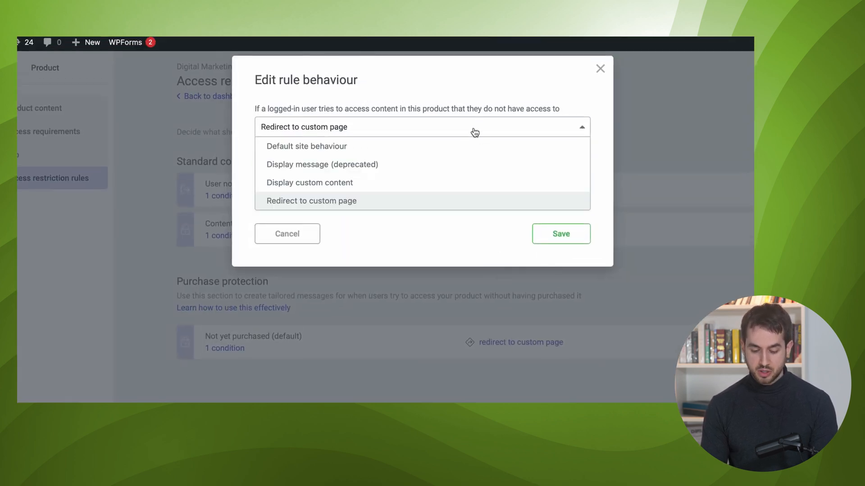
pyautogui.click(309, 182)
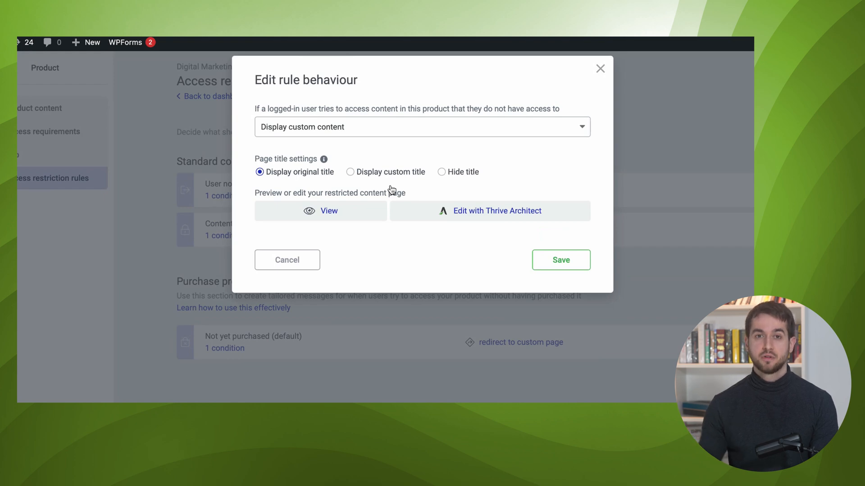
pyautogui.click(495, 211)
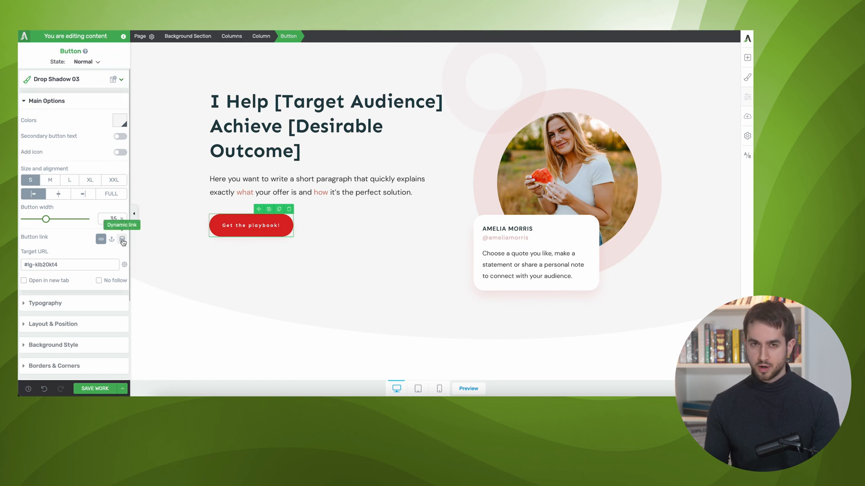
# Give the Get the playbook! button a protected-file dynamic link to Tony's Playbook.
pyautogui.click(122, 240)
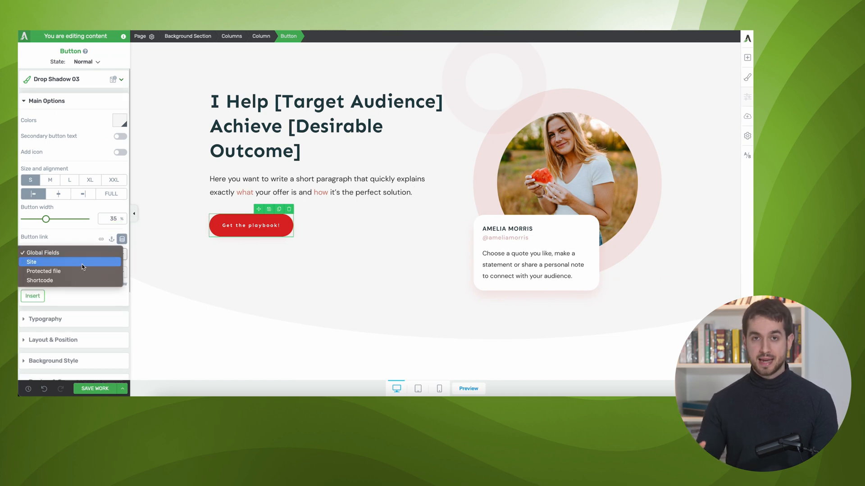
pyautogui.click(43, 271)
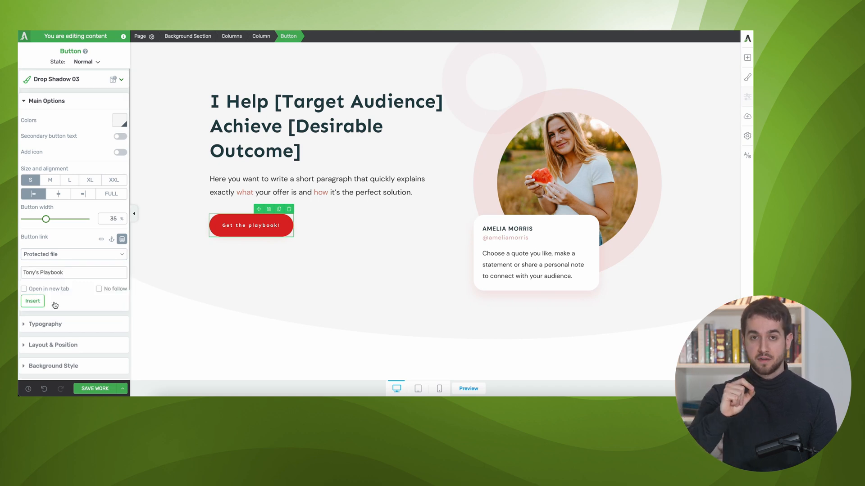
pyautogui.click(32, 301)
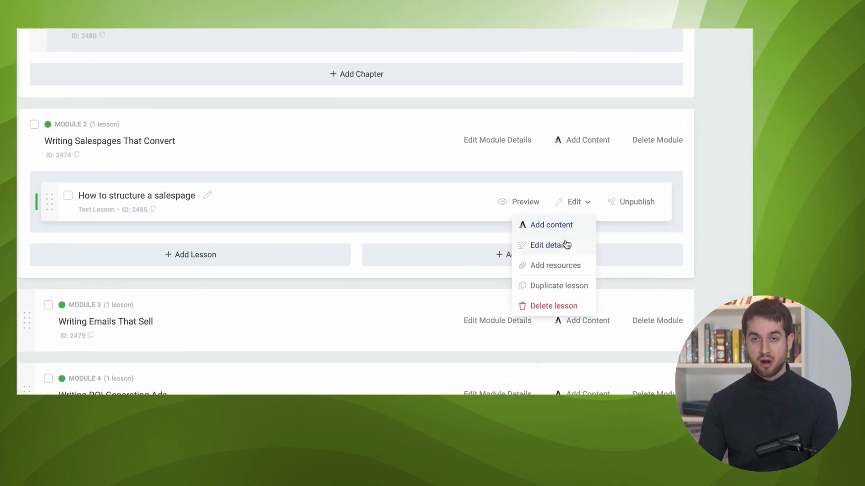
# Add a new resource to the How to structure a salespage lesson.
pyautogui.click(555, 265)
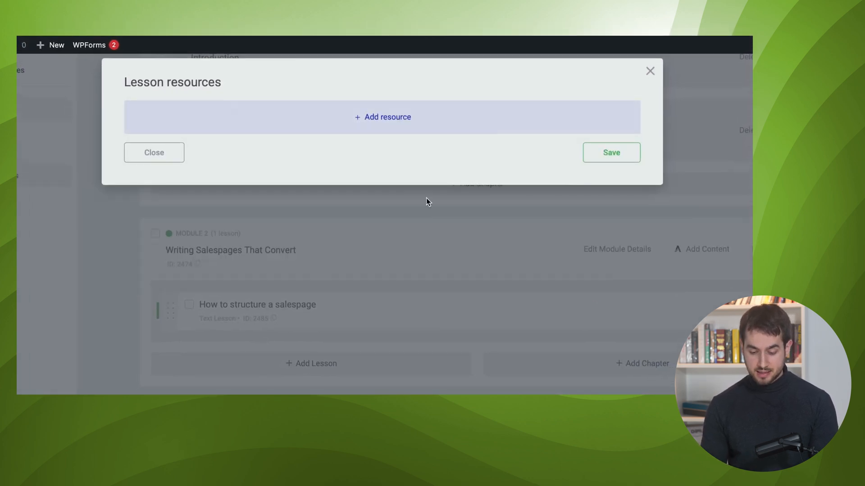
pyautogui.click(382, 116)
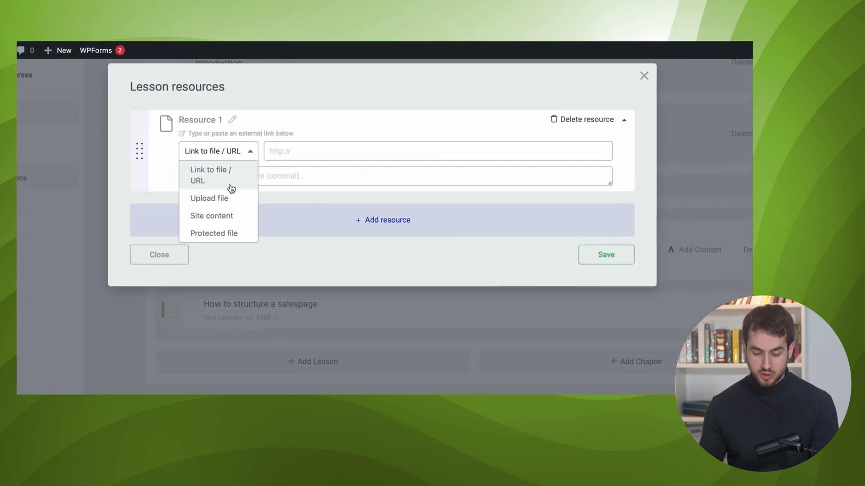
pyautogui.click(214, 232)
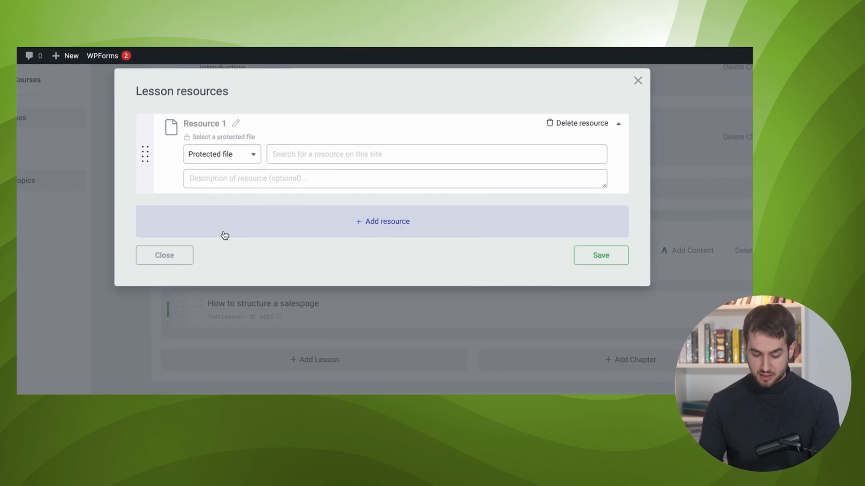
# Make the resource a protected file and attach Tony's Playbook.
pyautogui.click(436, 157)
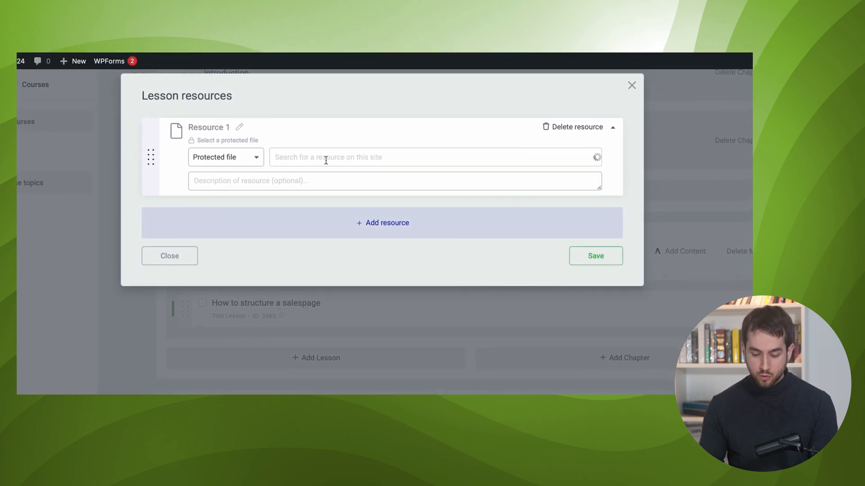
pyautogui.click(436, 157)
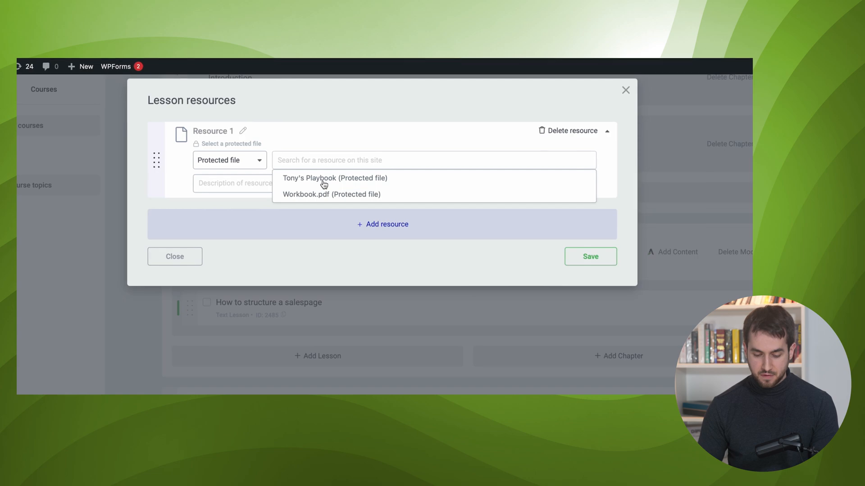
pyautogui.click(173, 256)
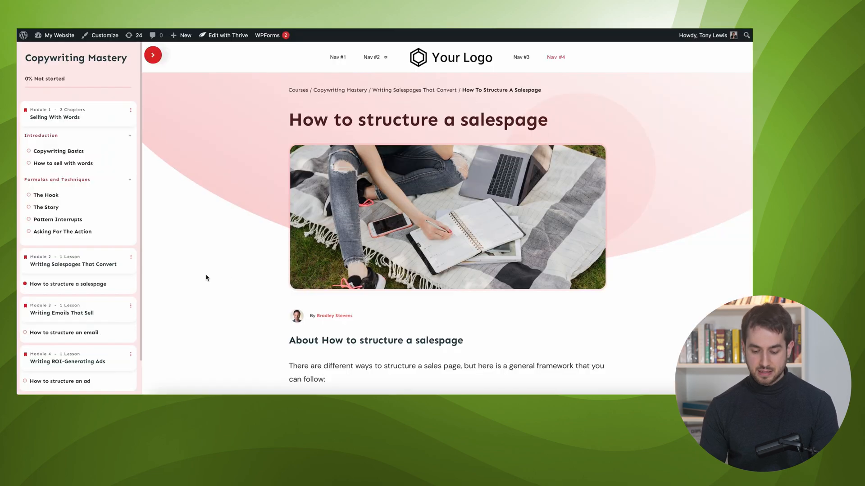
pyautogui.scroll(-3)
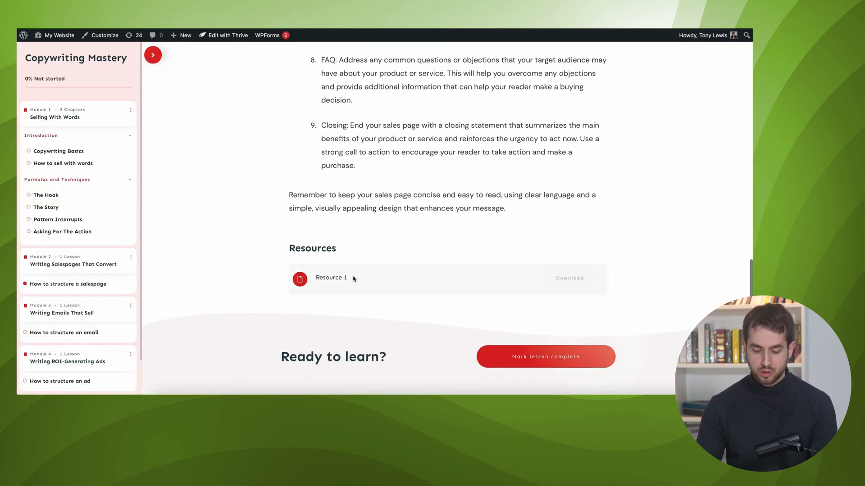